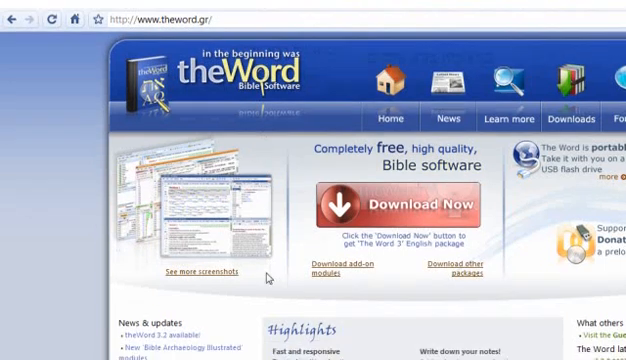
Go to the add-on modules download page and browse its Bibles listed by language
scroll(down, 3)
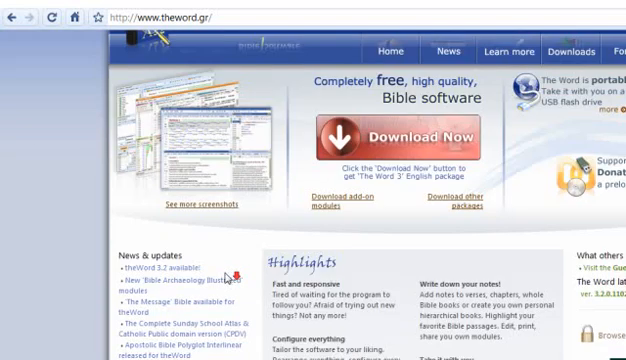
scroll(down, 3)
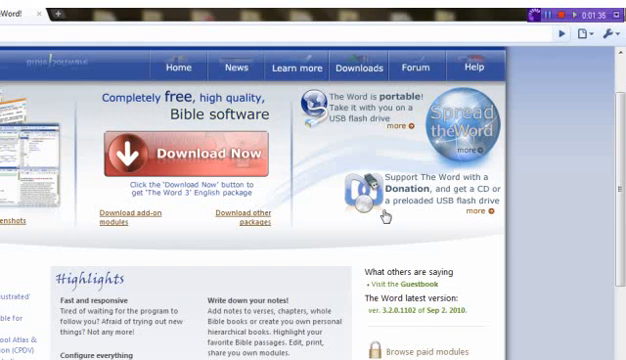
mouse_move(378, 210)
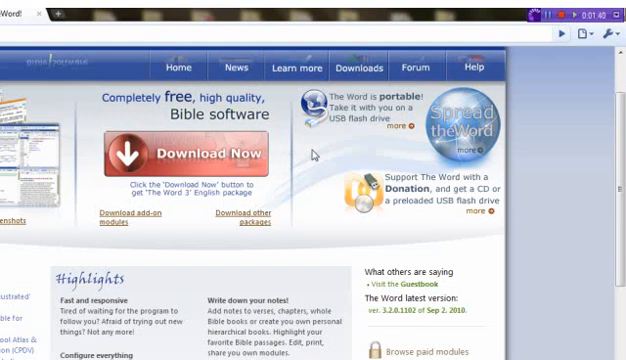
mouse_move(314, 156)
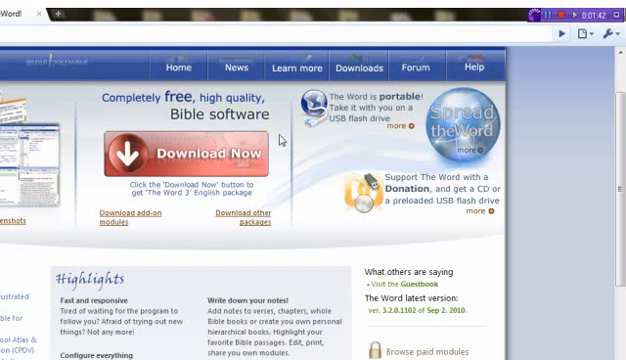
click(180, 68)
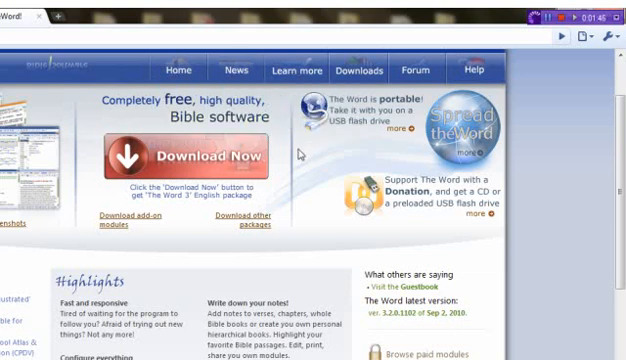
click(358, 70)
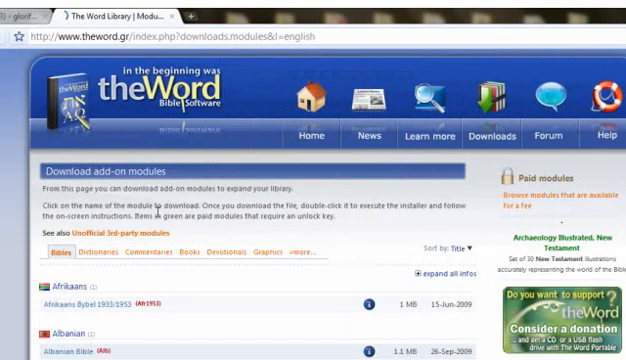
scroll(down, 3)
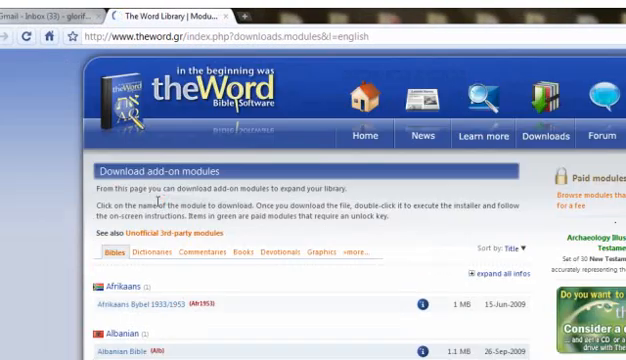
scroll(down, 3)
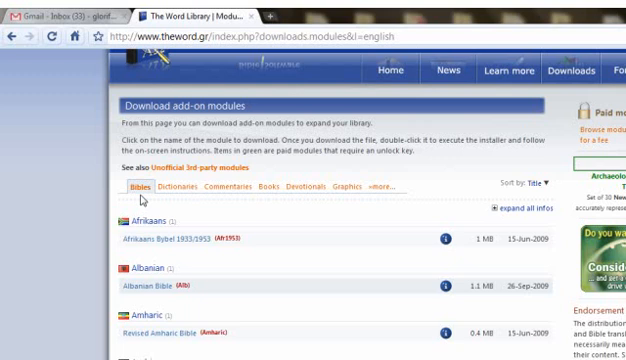
scroll(down, 3)
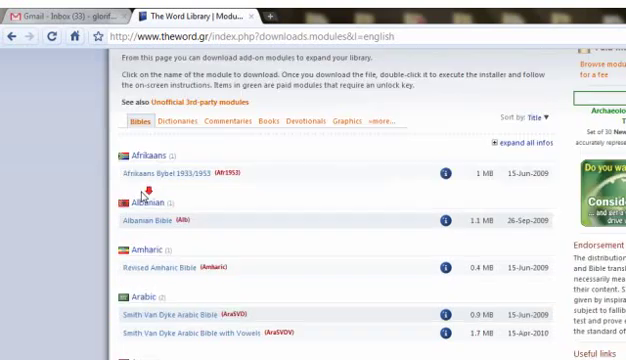
scroll(down, 3)
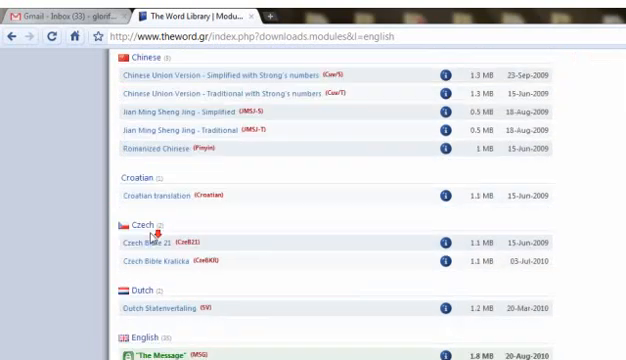
scroll(down, 3)
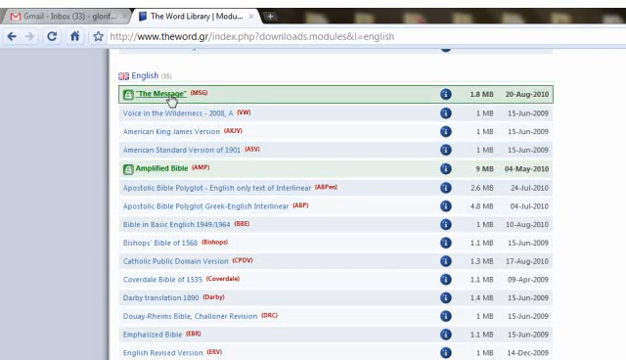
mouse_move(160, 172)
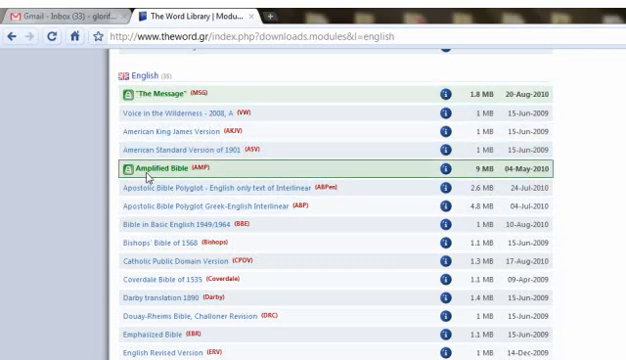
scroll(down, 3)
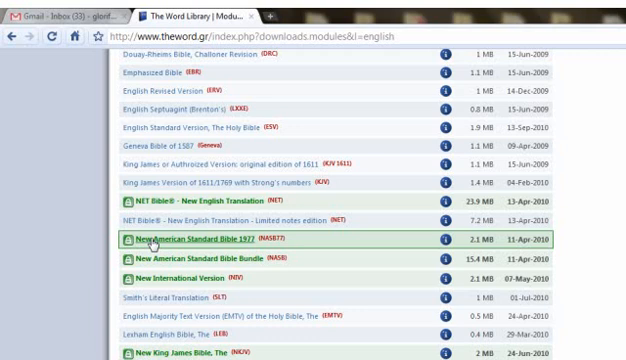
scroll(down, 3)
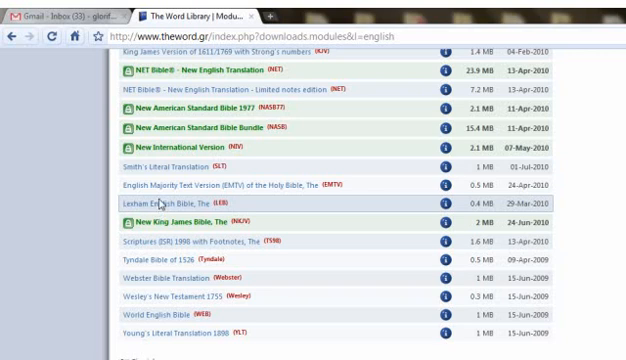
scroll(up, 3)
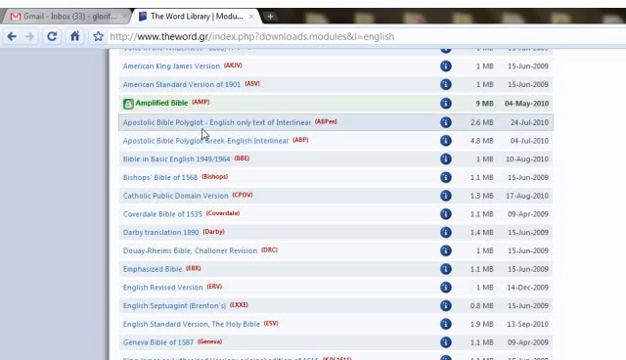
mouse_move(262, 132)
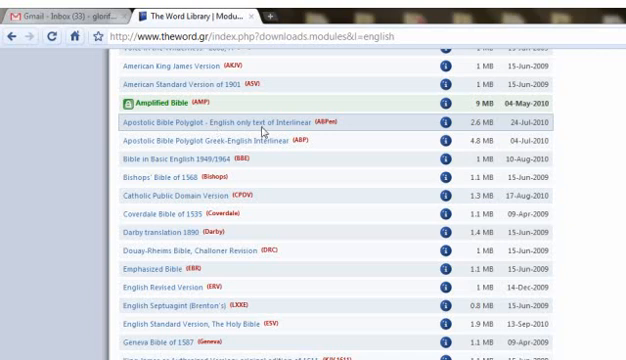
mouse_move(318, 142)
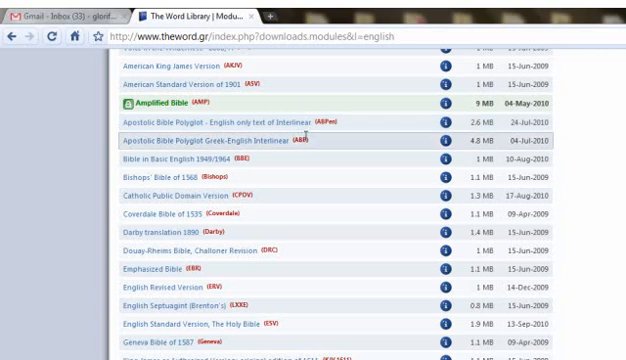
mouse_move(262, 144)
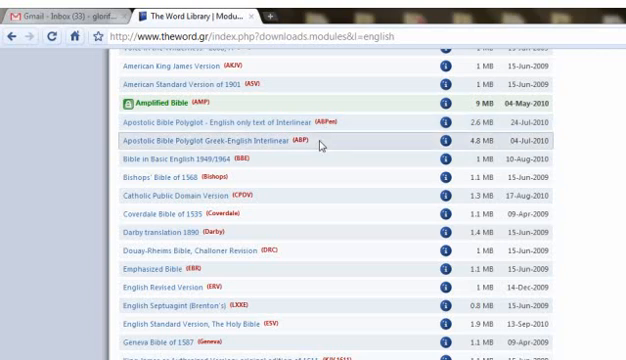
scroll(down, 3)
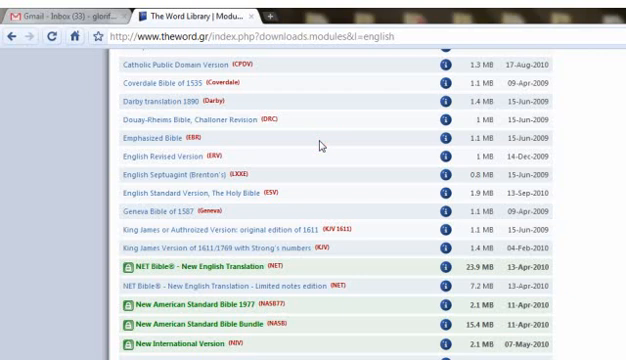
mouse_move(204, 180)
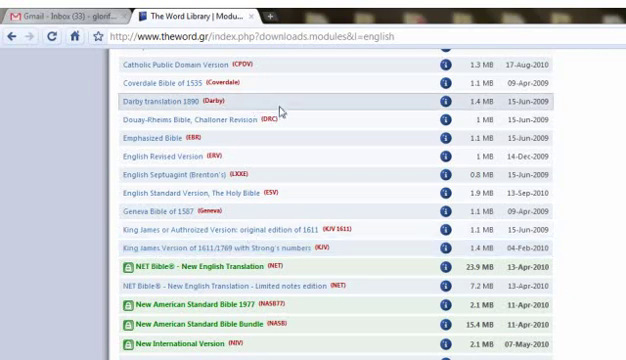
scroll(down, 3)
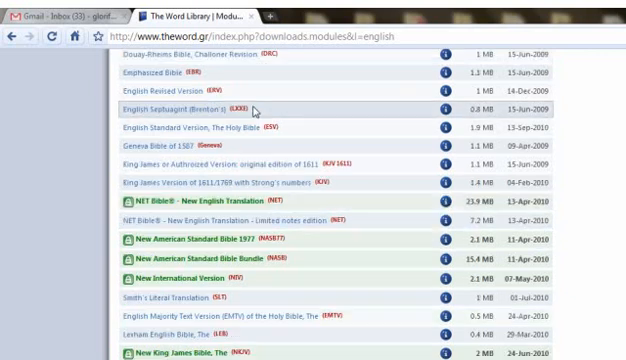
scroll(down, 3)
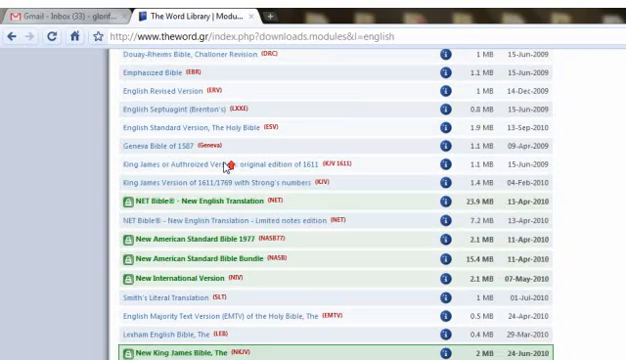
scroll(up, 3)
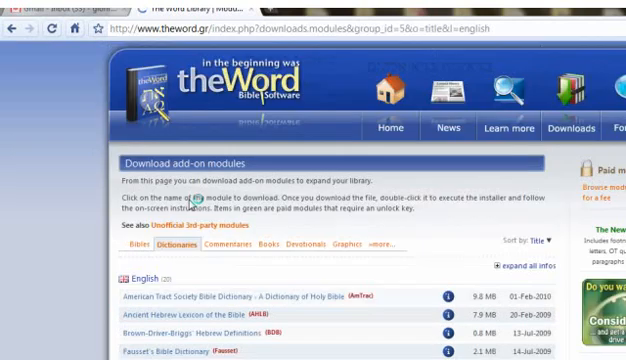
Scroll the English dictionary list around Smith's Bible Dictionary and Nave's Topical Bible
scroll(down, 3)
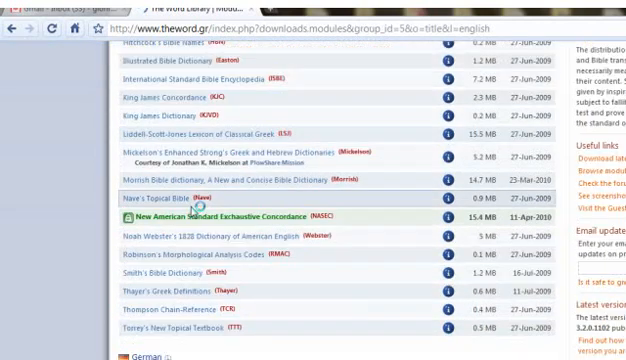
scroll(up, 3)
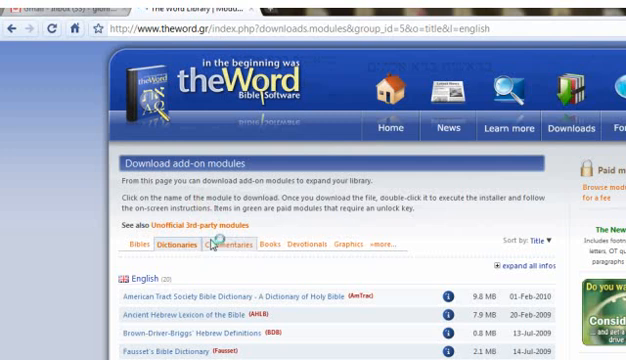
mouse_move(316, 240)
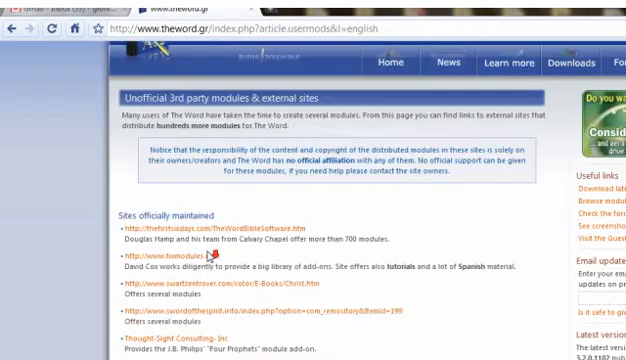
Scroll the theWord Modules Welcome Page down to 'Get All TW Modules Here'
scroll(down, 3)
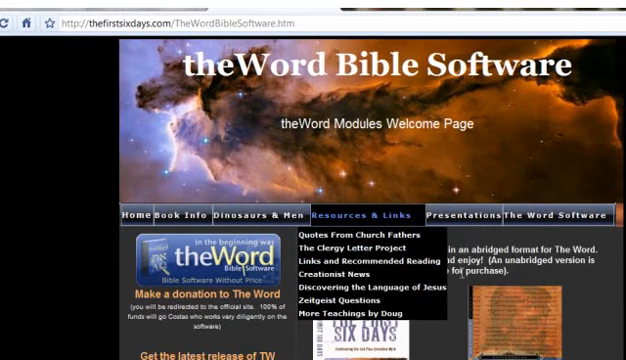
scroll(down, 3)
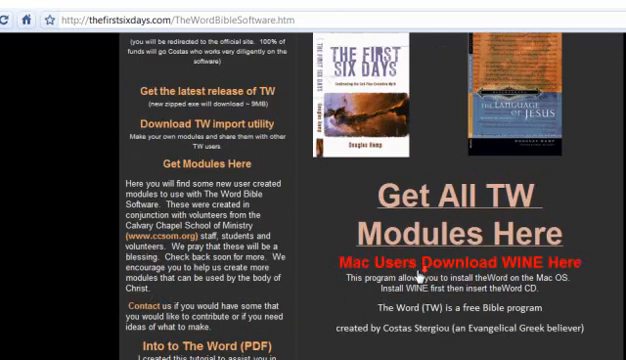
scroll(down, 3)
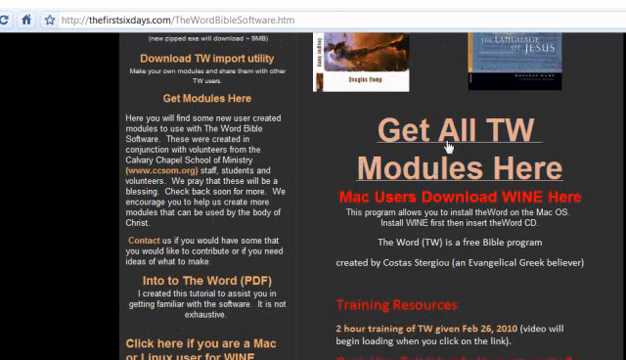
Browse the full numbered TW module list down to Available Language Interfaces
click(470, 150)
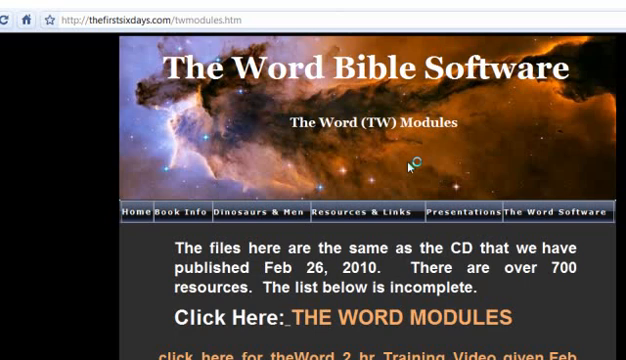
scroll(down, 3)
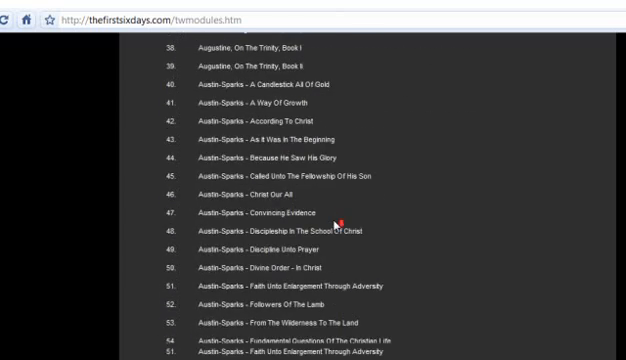
scroll(down, 3)
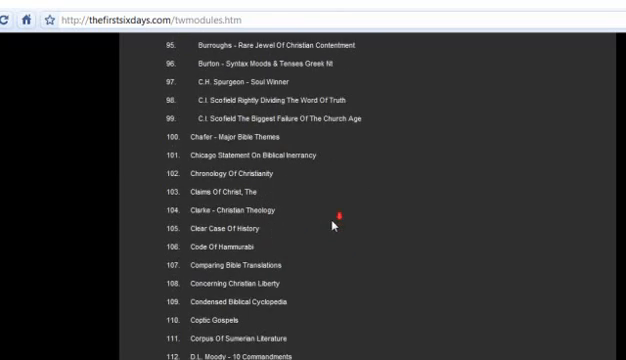
scroll(down, 3)
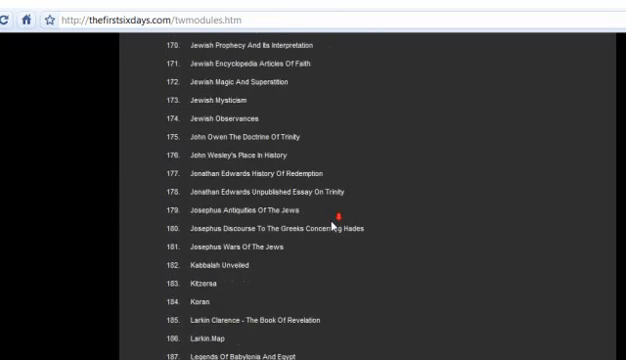
scroll(down, 3)
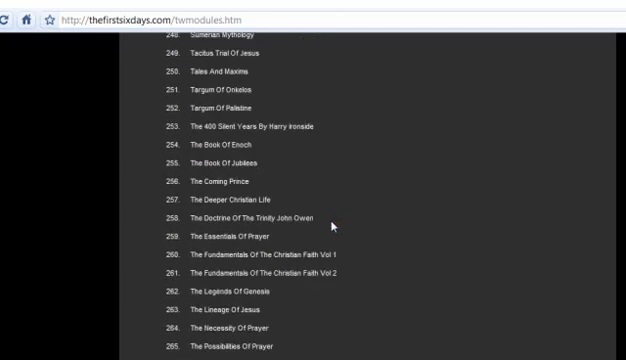
scroll(down, 3)
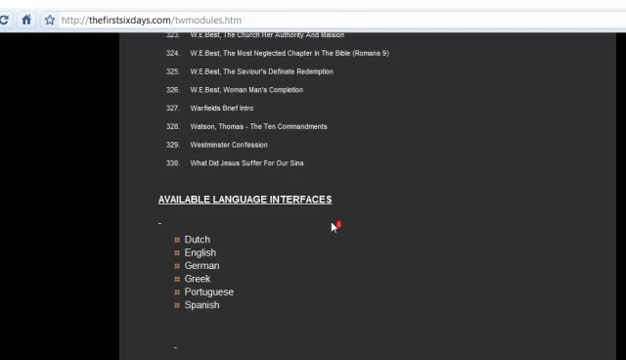
scroll(up, 3)
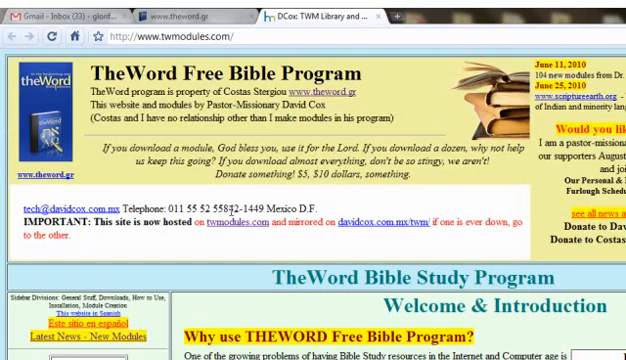
Scroll through the twmodules.com News module listings, then close that page
scroll(down, 3)
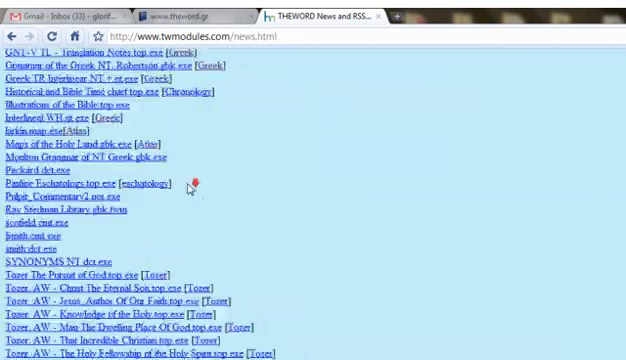
scroll(down, 3)
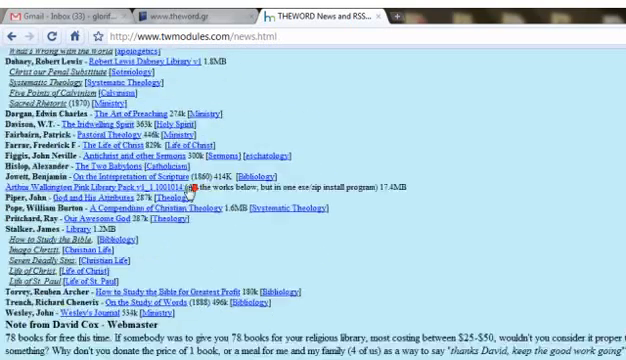
scroll(down, 3)
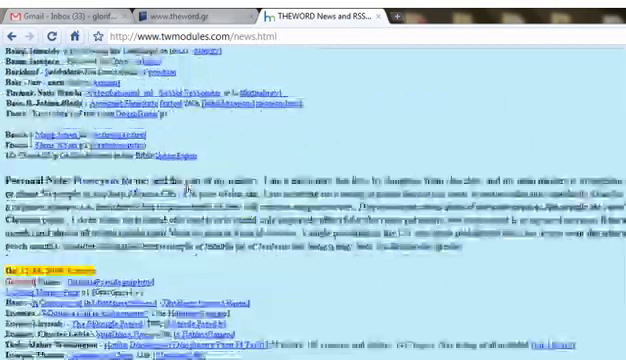
scroll(down, 3)
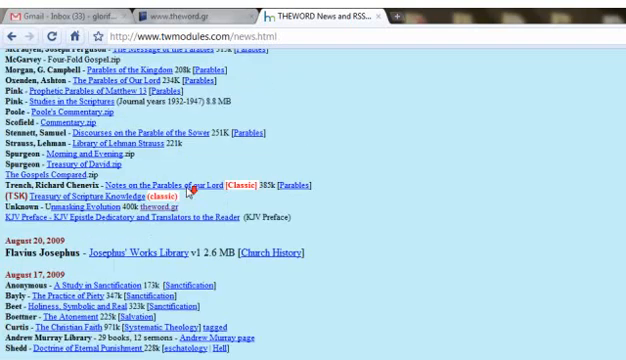
scroll(down, 3)
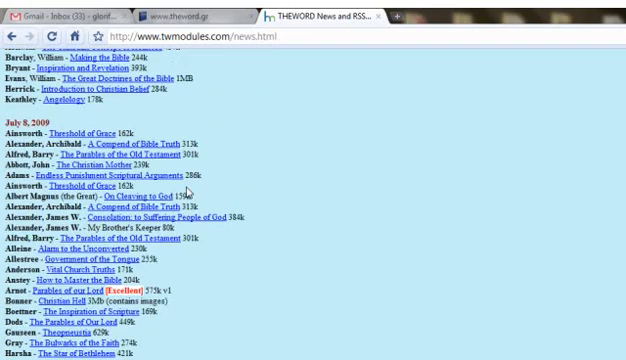
scroll(down, 3)
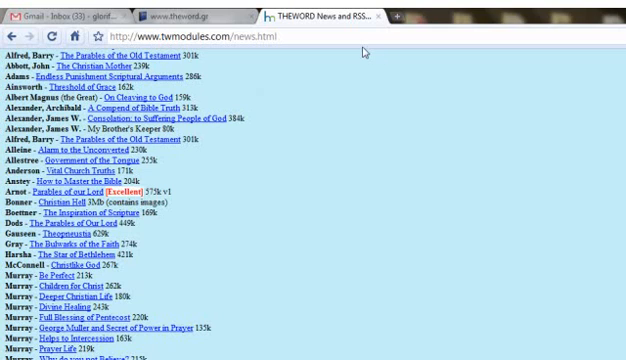
click(168, 16)
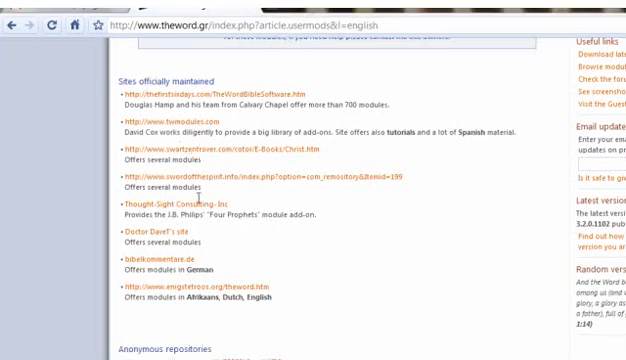
mouse_move(196, 190)
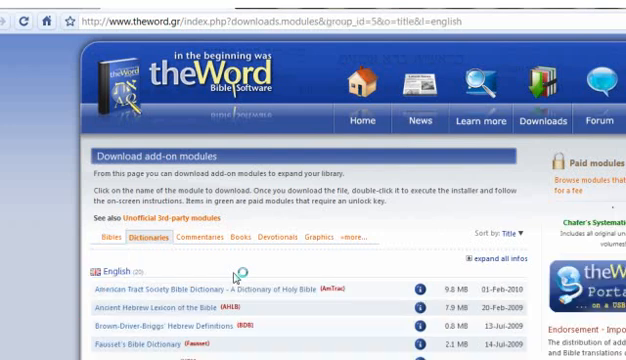
Scroll down to the King James Dictionary download link
scroll(down, 3)
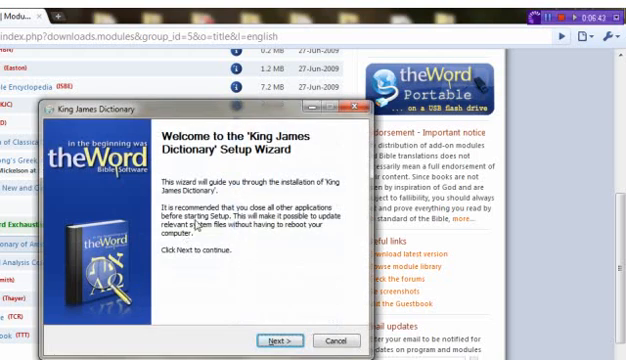
mouse_move(260, 248)
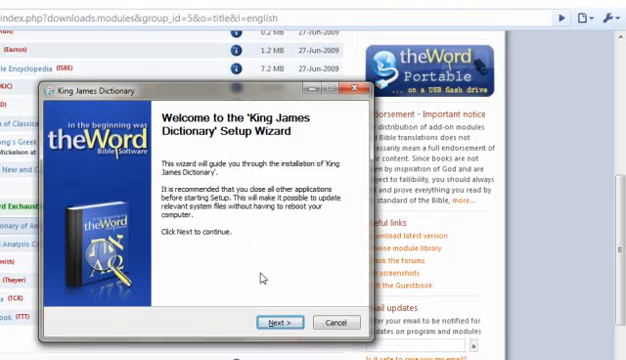
Continue past the King James Dictionary Setup Wizard welcome screen
click(282, 322)
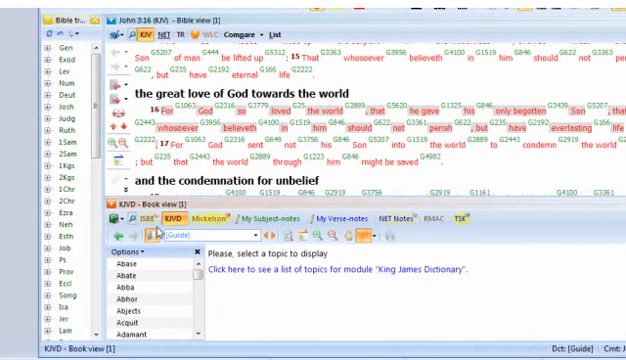
mouse_move(148, 220)
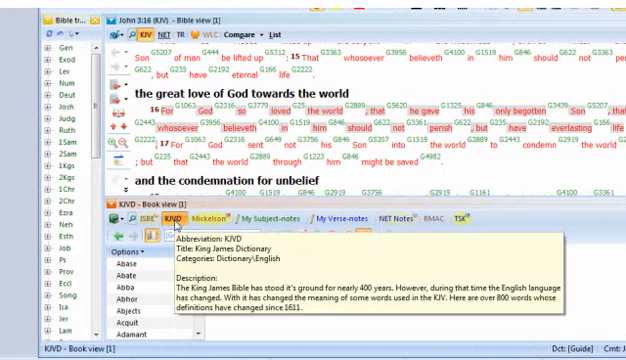